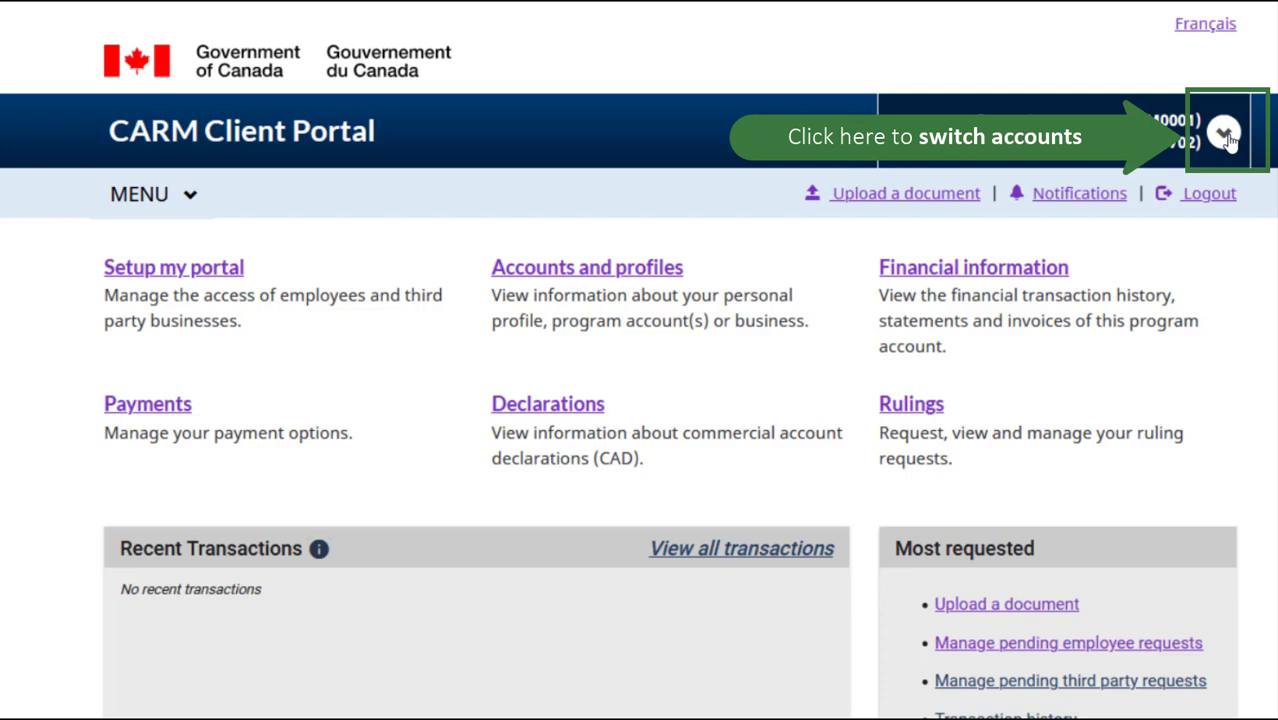
{"action": "left_click", "coordinate": [1224, 132]}
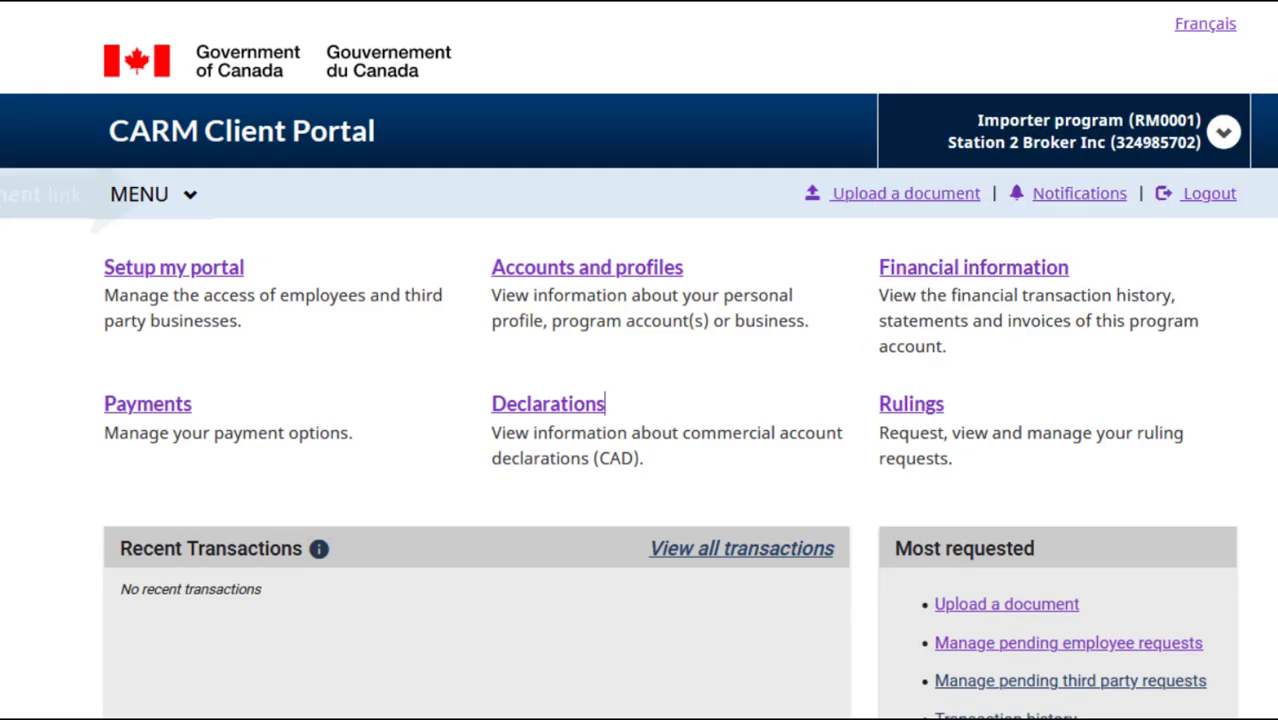
{"action": "mouse_move", "coordinate": [892, 200]}
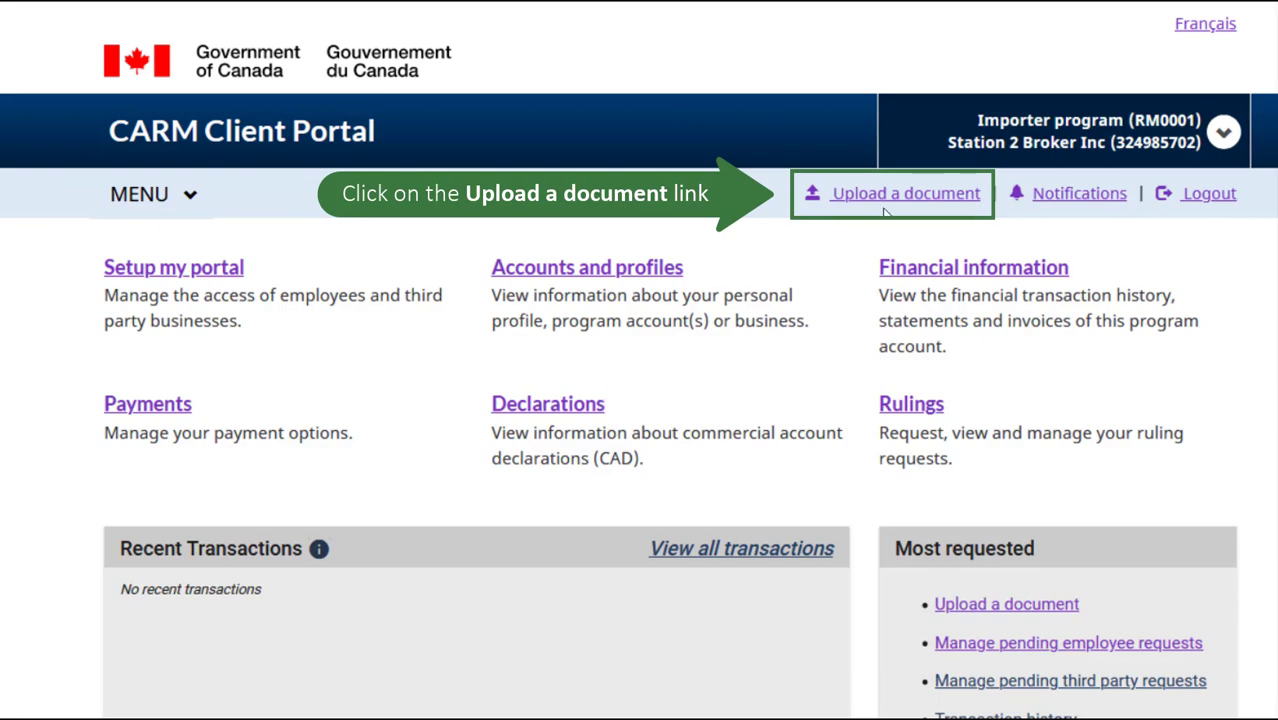
{"action": "left_click", "coordinate": [904, 192]}
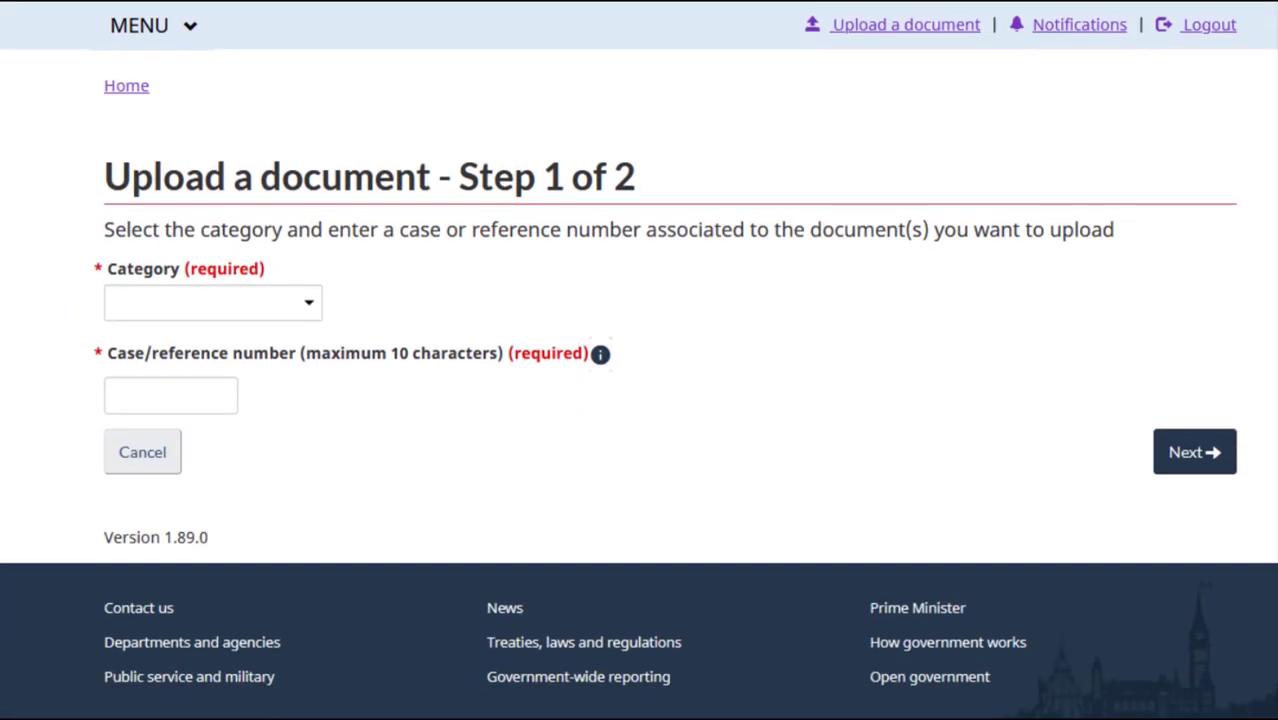
{"action": "scroll", "scroll_direction": "down", "scroll_amount": 3}
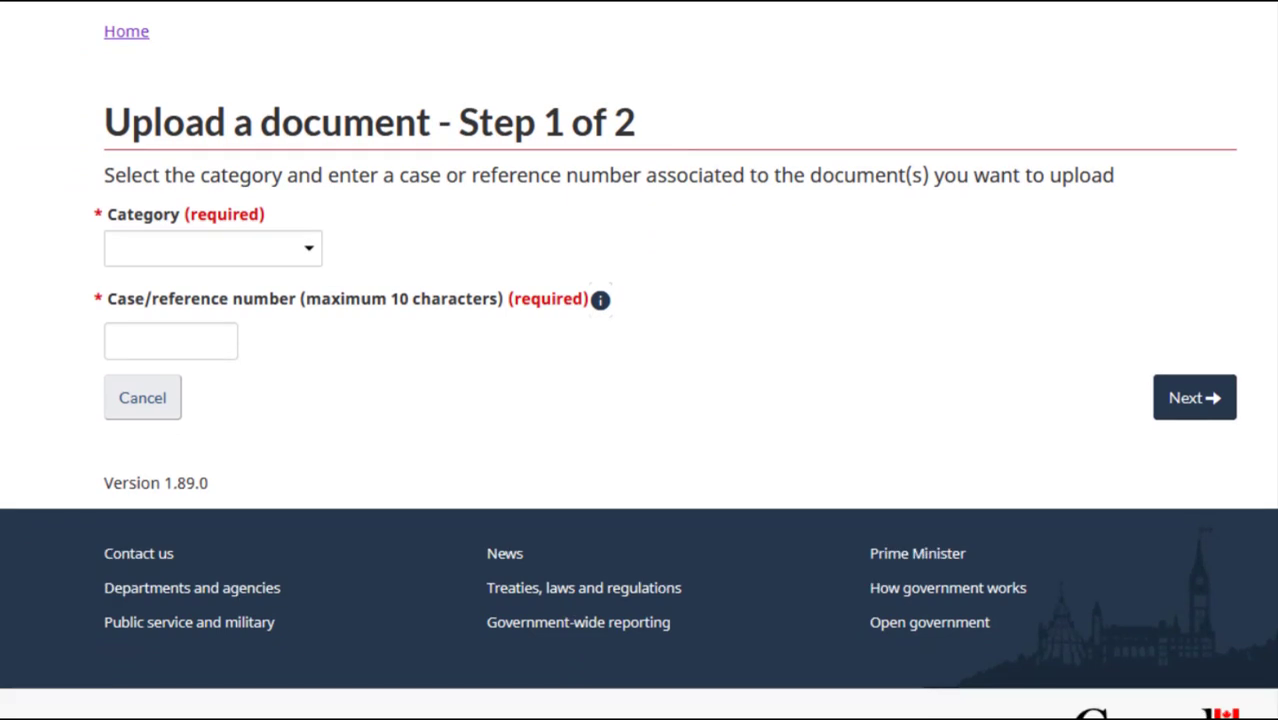
{"action": "left_click", "coordinate": [212, 248]}
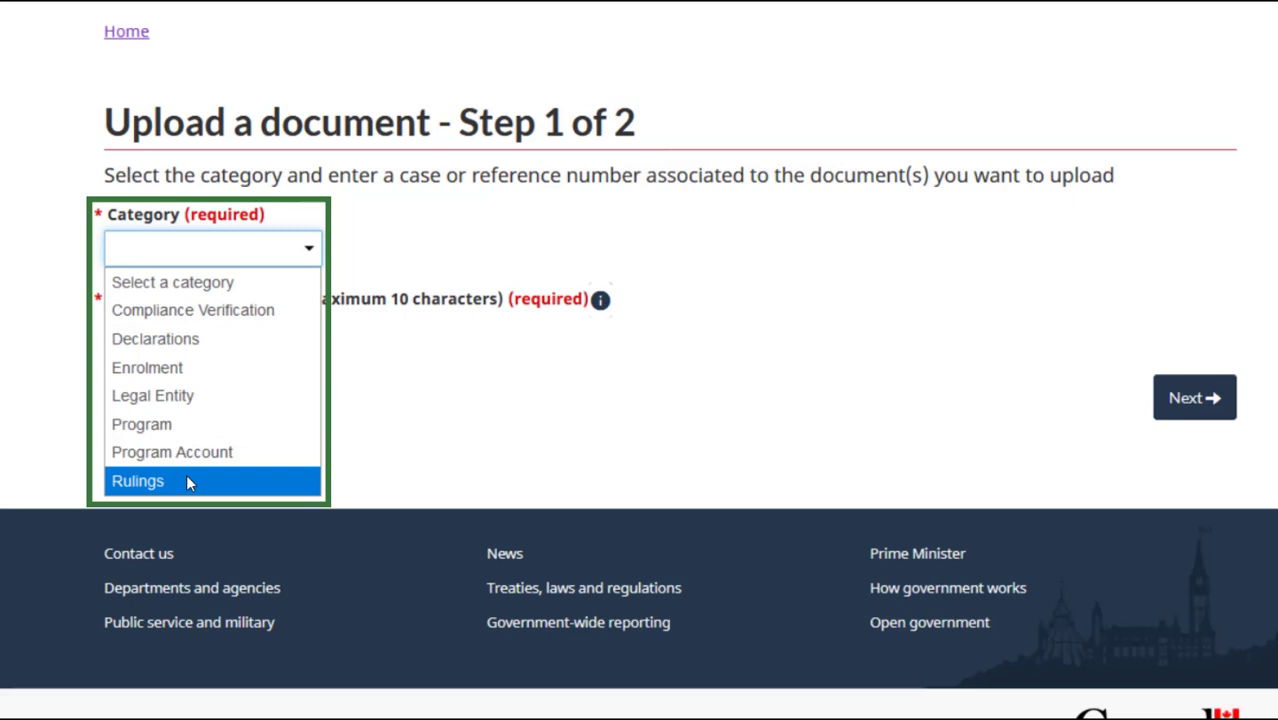
{"action": "left_click", "coordinate": [136, 480]}
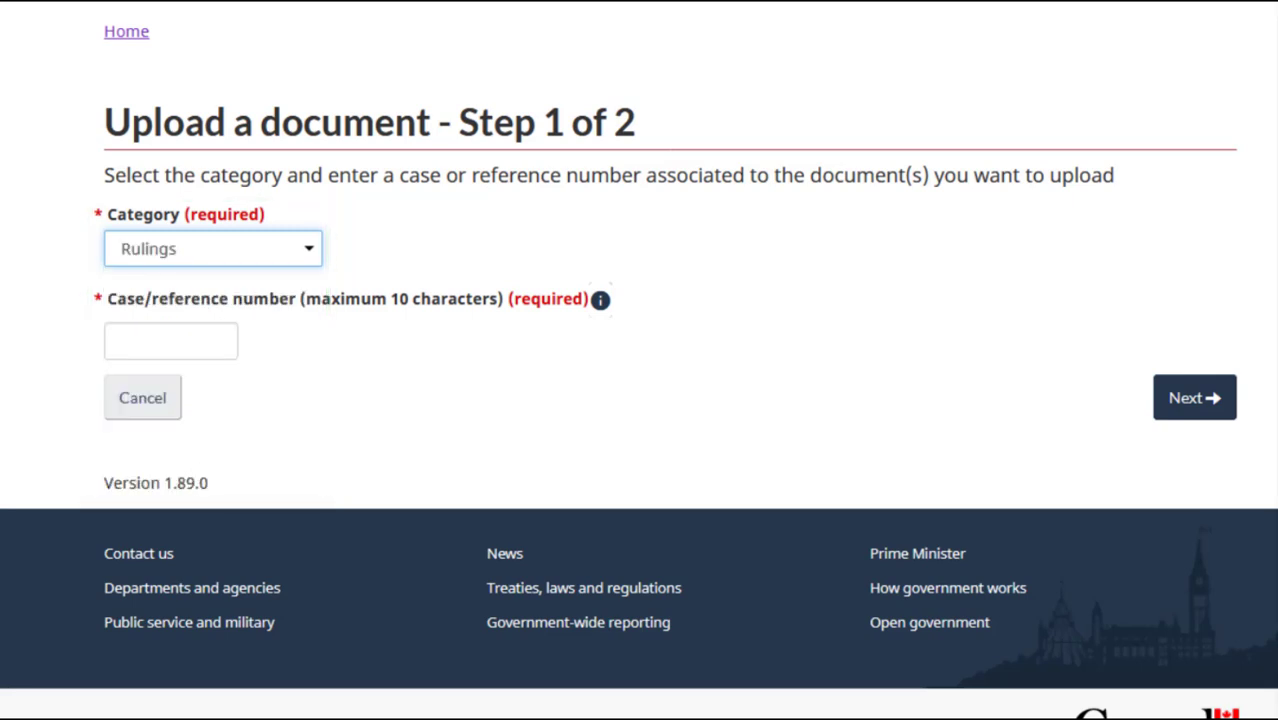
{"action": "left_click", "coordinate": [170, 340]}
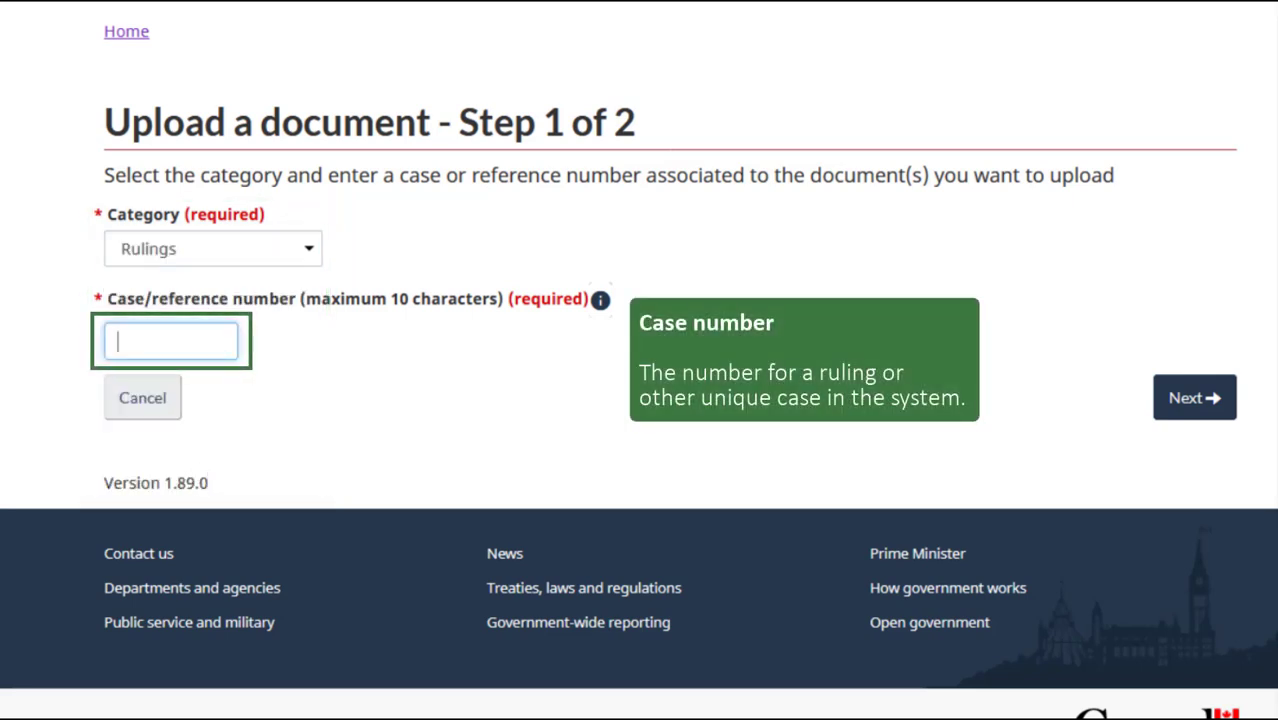
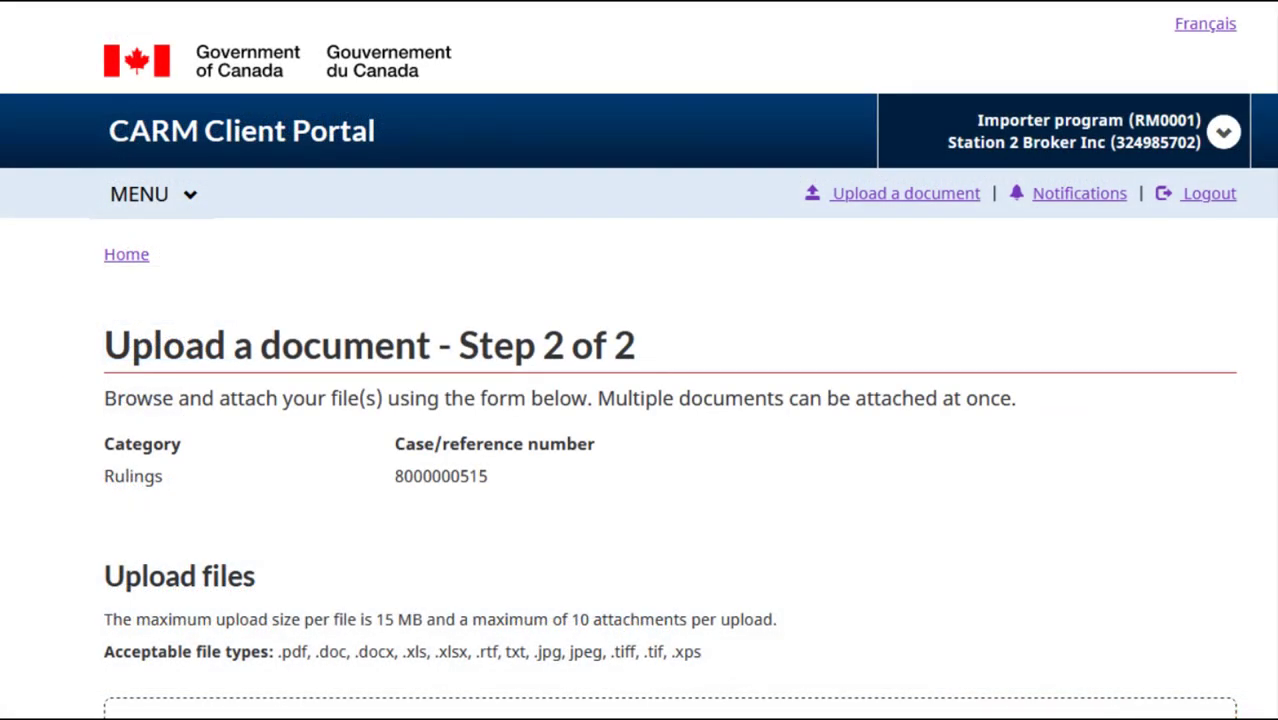
Bring up the file chooser from the Upload files drop area and pick 8000000167.docx.
{"action": "scroll", "scroll_direction": "down", "scroll_amount": 3}
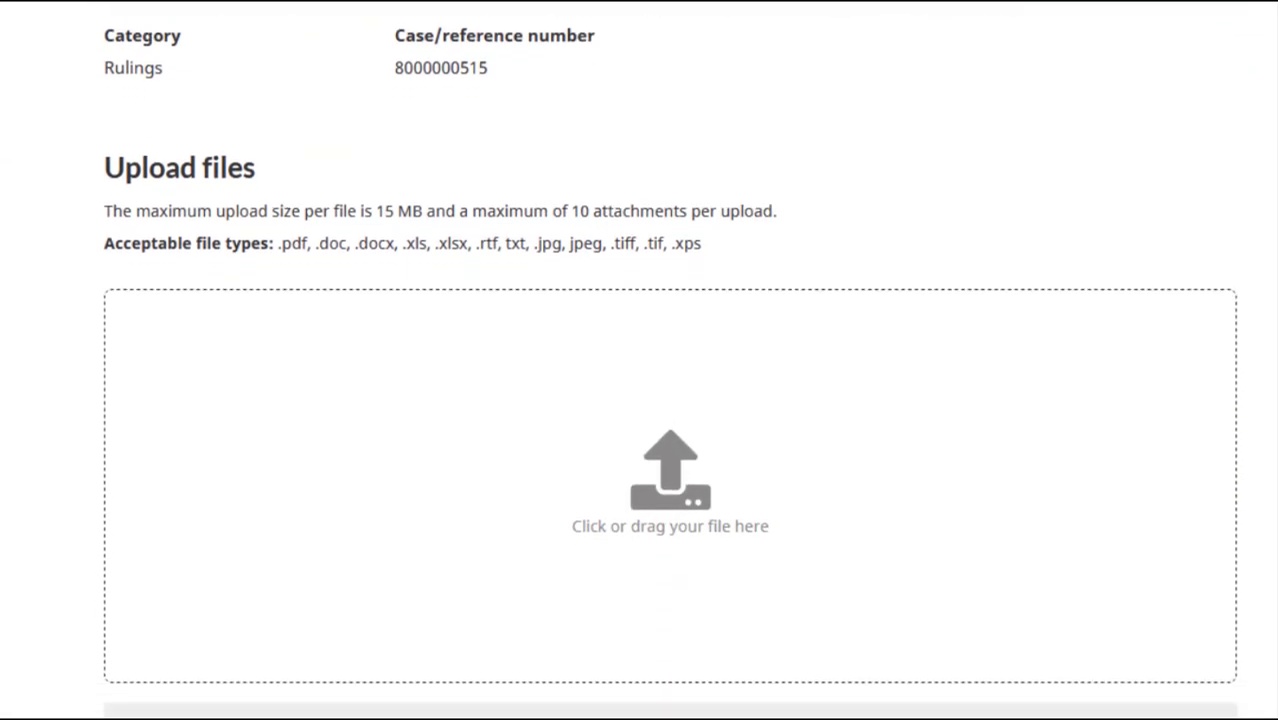
{"action": "scroll", "scroll_direction": "down", "scroll_amount": 3}
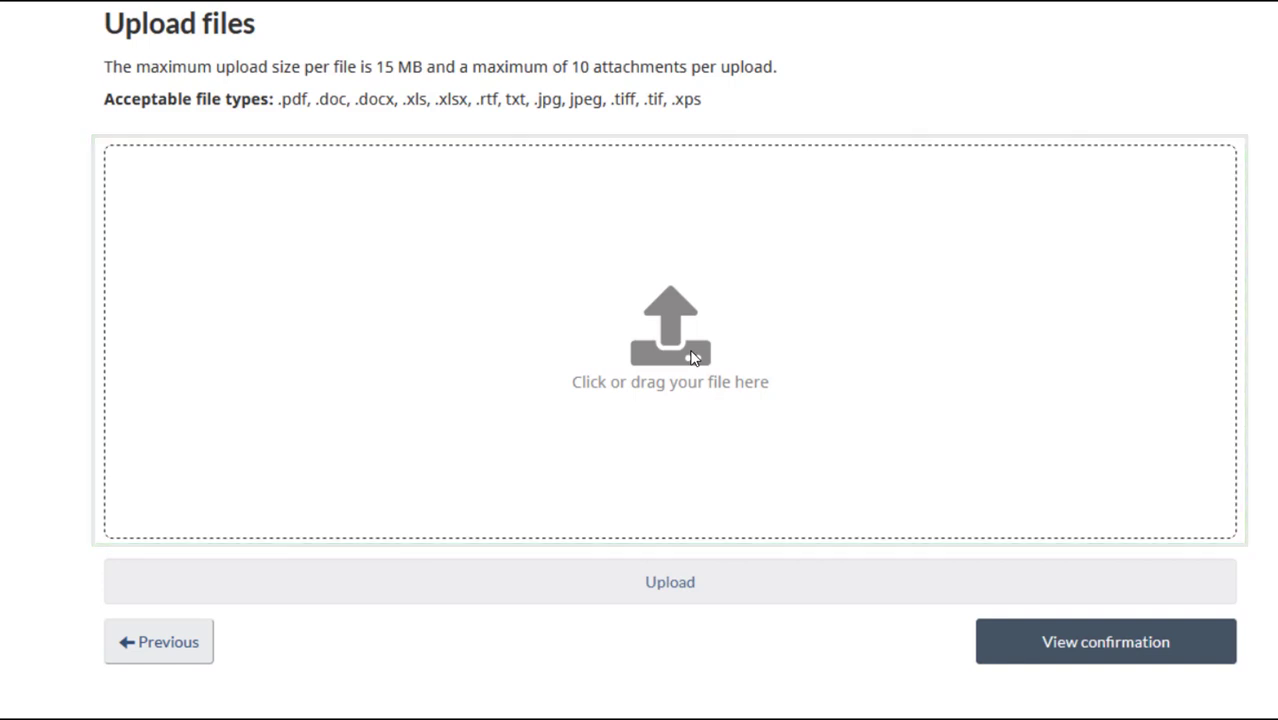
{"action": "left_click", "coordinate": [670, 336]}
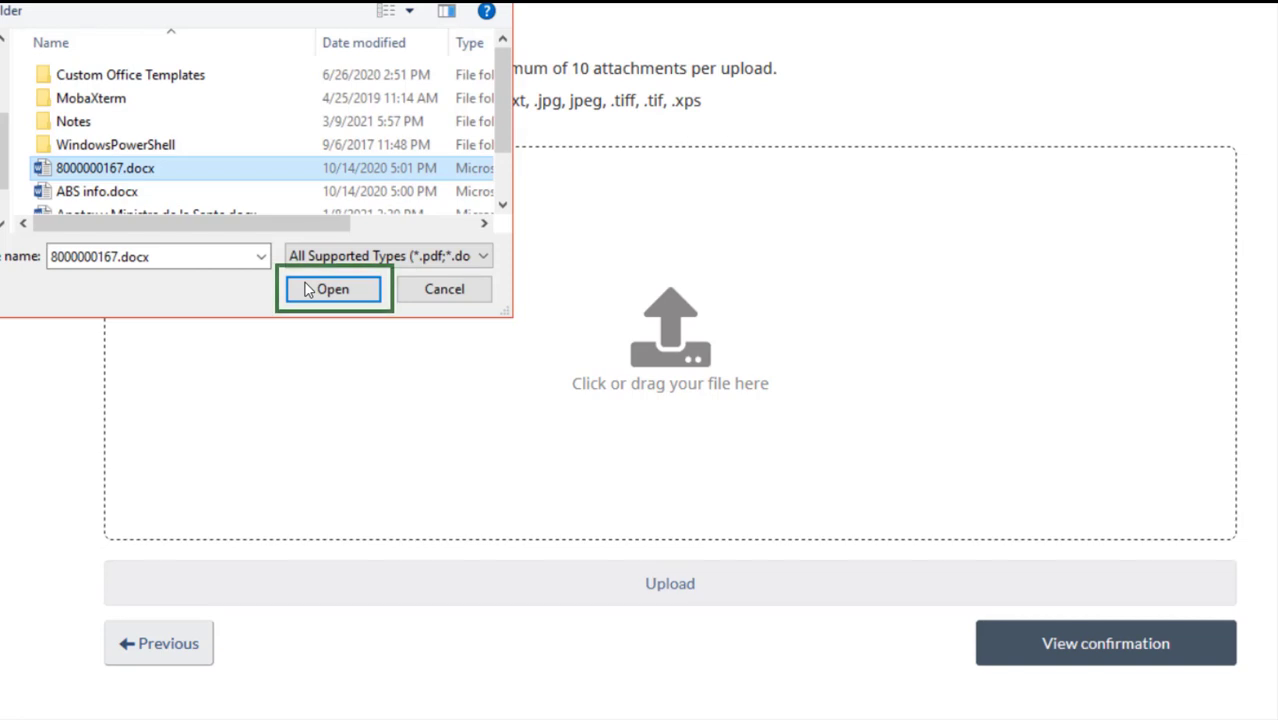
Attach 8000000167.docx as Product Literature and Applicable Schematics and upload it.
{"action": "left_click", "coordinate": [334, 288]}
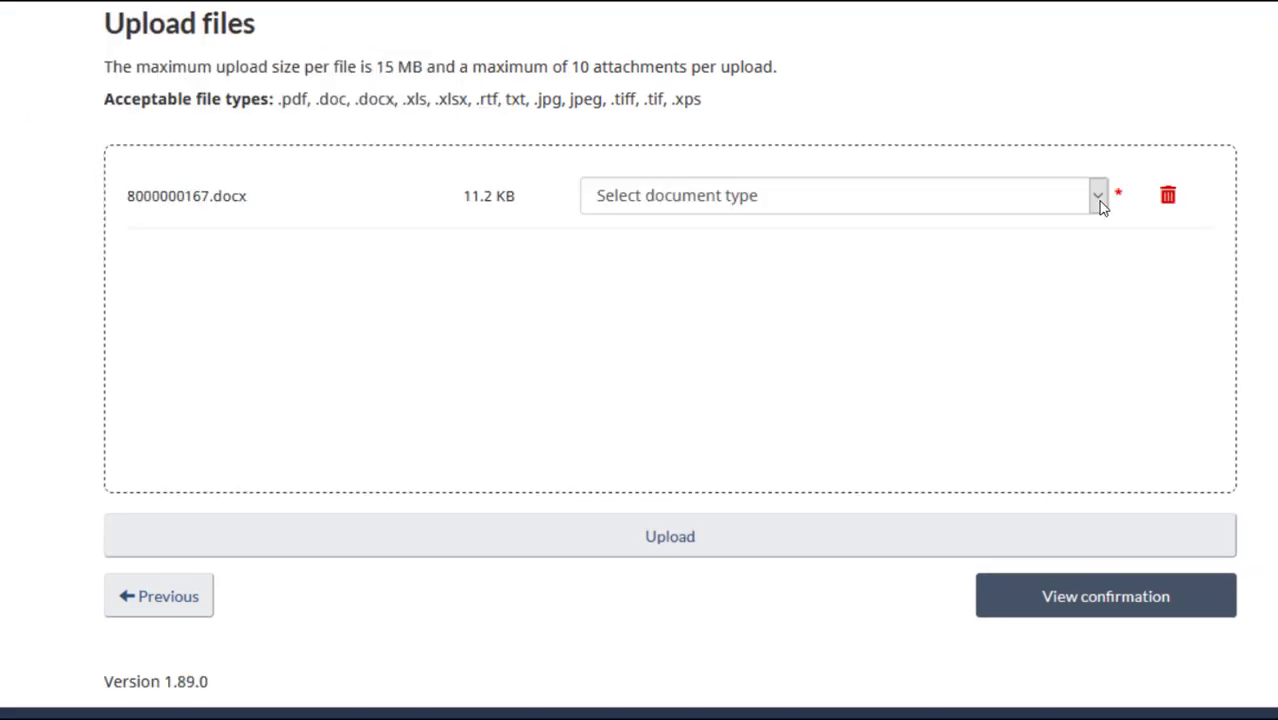
{"action": "left_click", "coordinate": [1098, 196]}
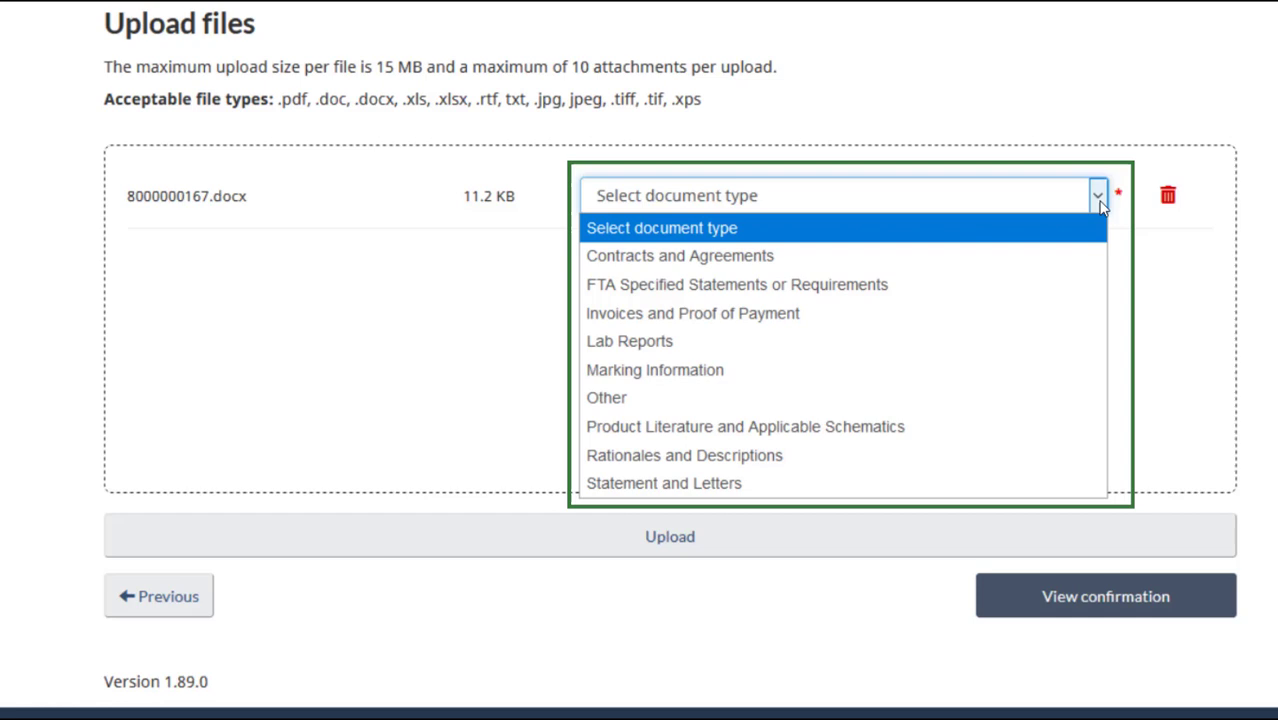
{"action": "mouse_move", "coordinate": [1044, 280]}
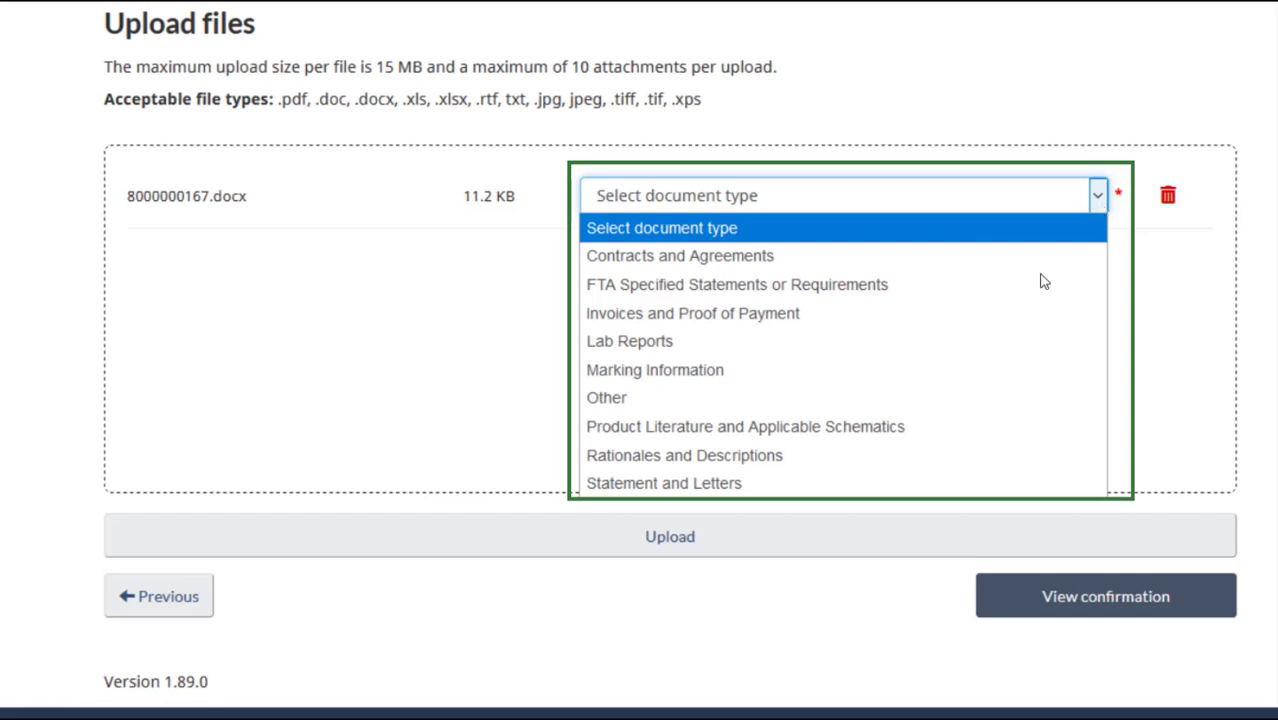
{"action": "left_click", "coordinate": [744, 426]}
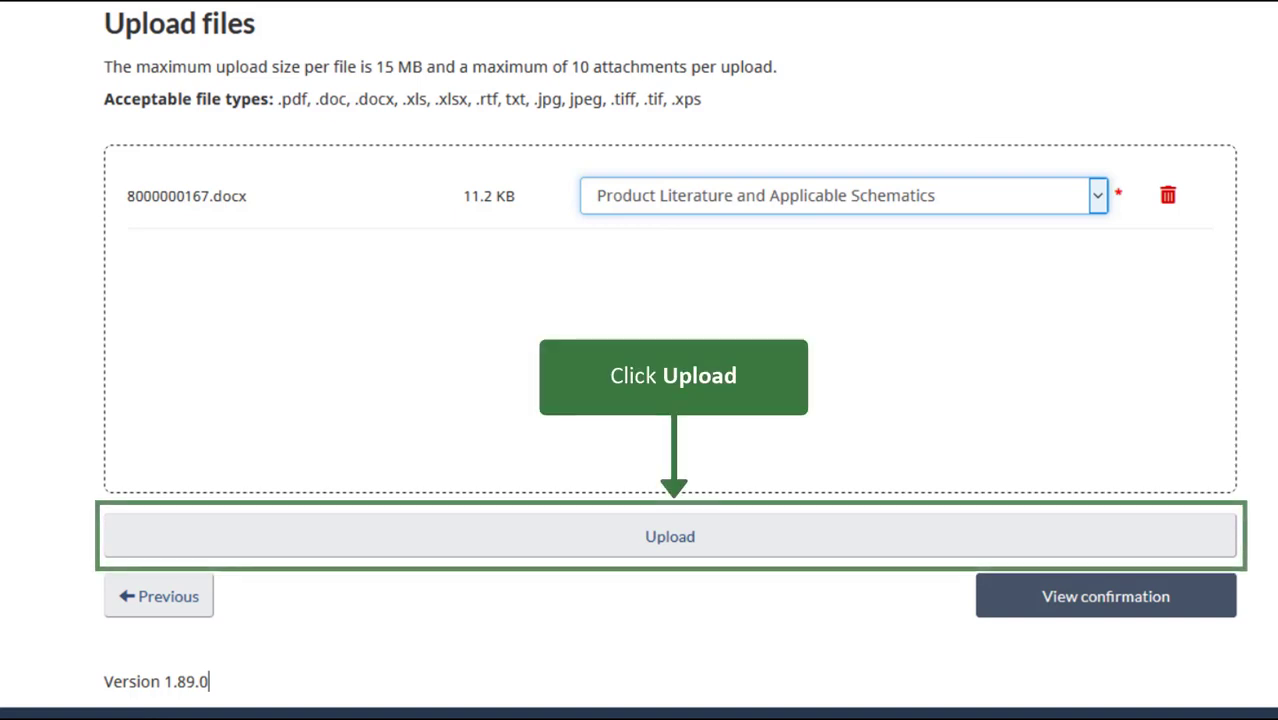
{"action": "left_click", "coordinate": [668, 536]}
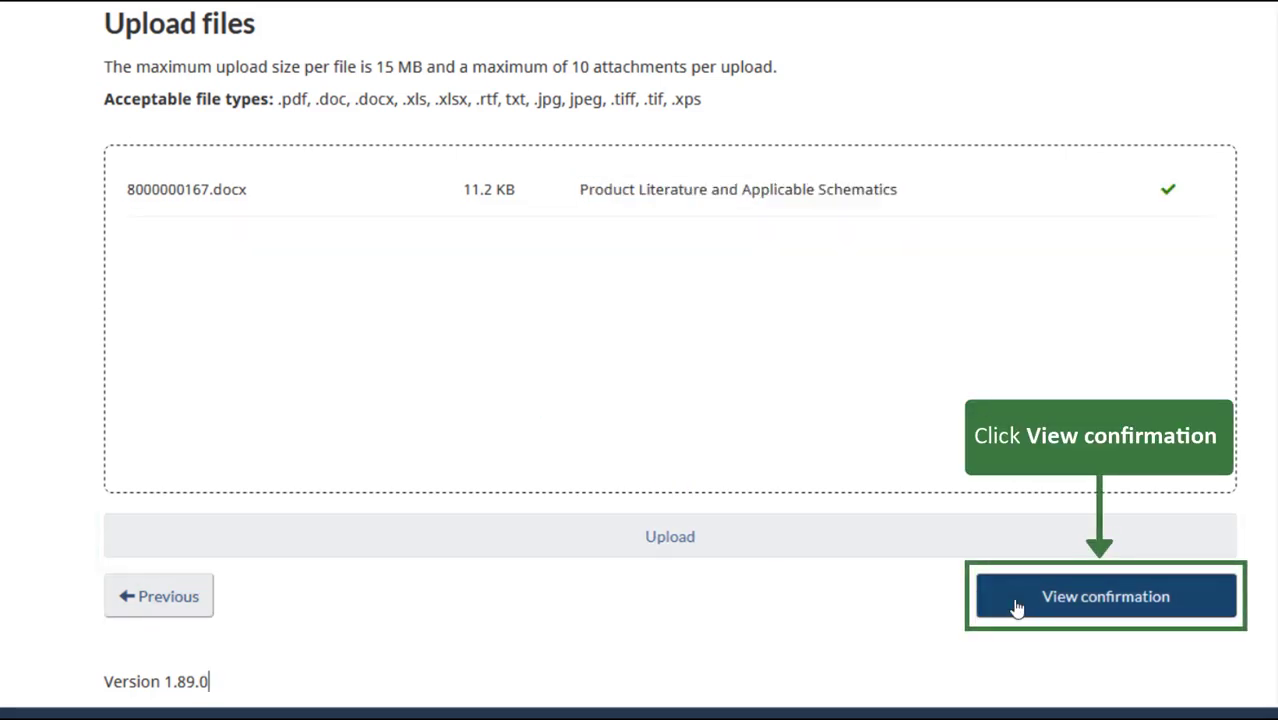
View the submission confirmation, then start another upload for the same case.
{"action": "left_click", "coordinate": [1106, 596]}
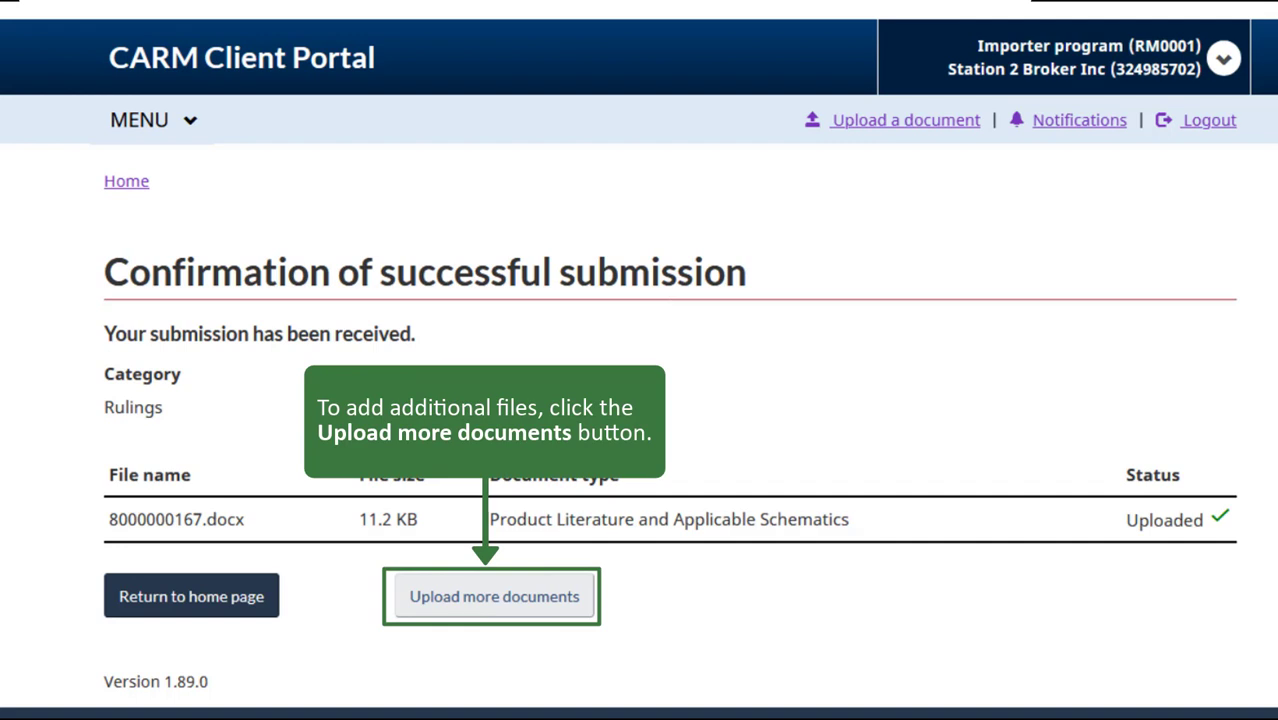
{"action": "left_click", "coordinate": [492, 596]}
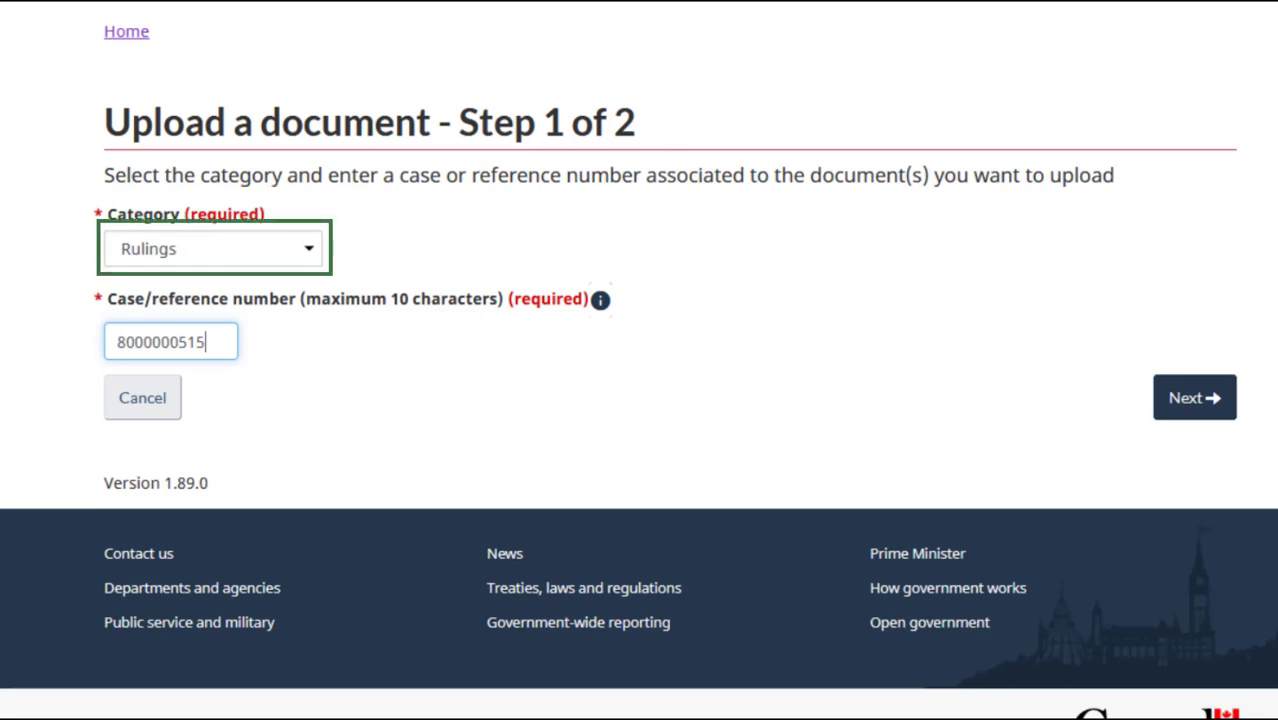
Return from the prefilled Step 1 form to the portal home page.
{"action": "left_click", "coordinate": [170, 340]}
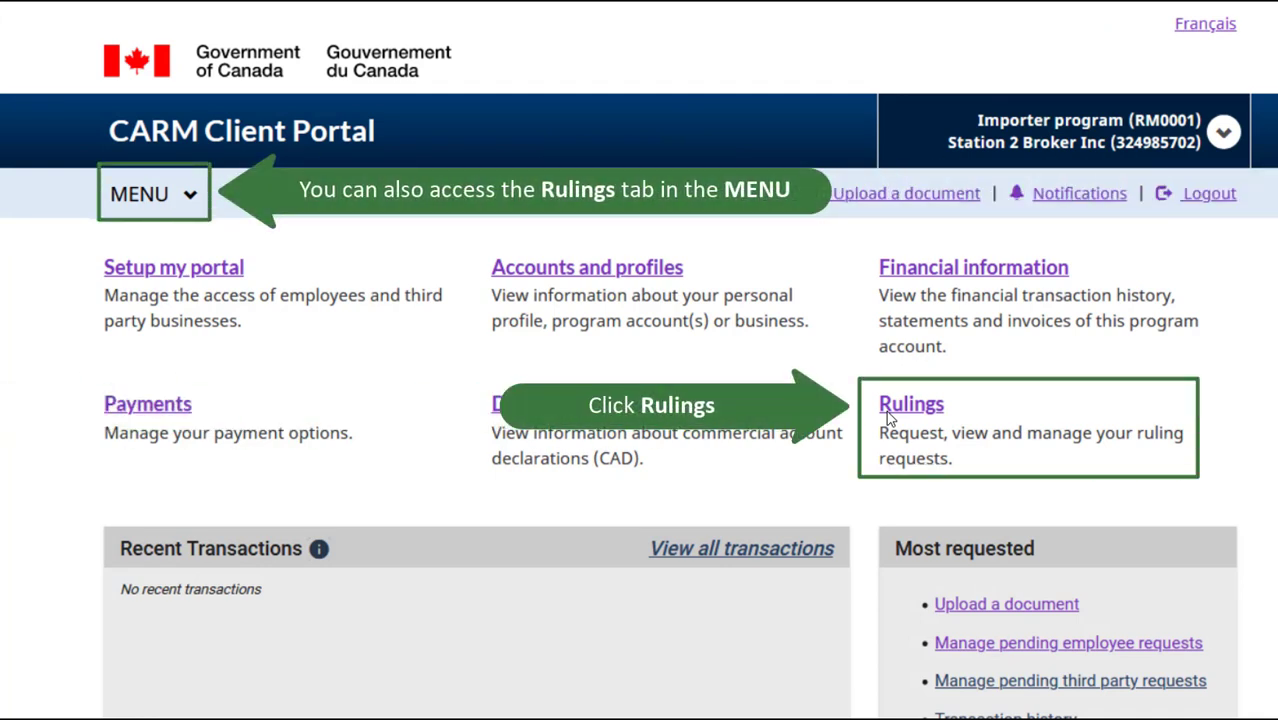
{"action": "left_click", "coordinate": [912, 404]}
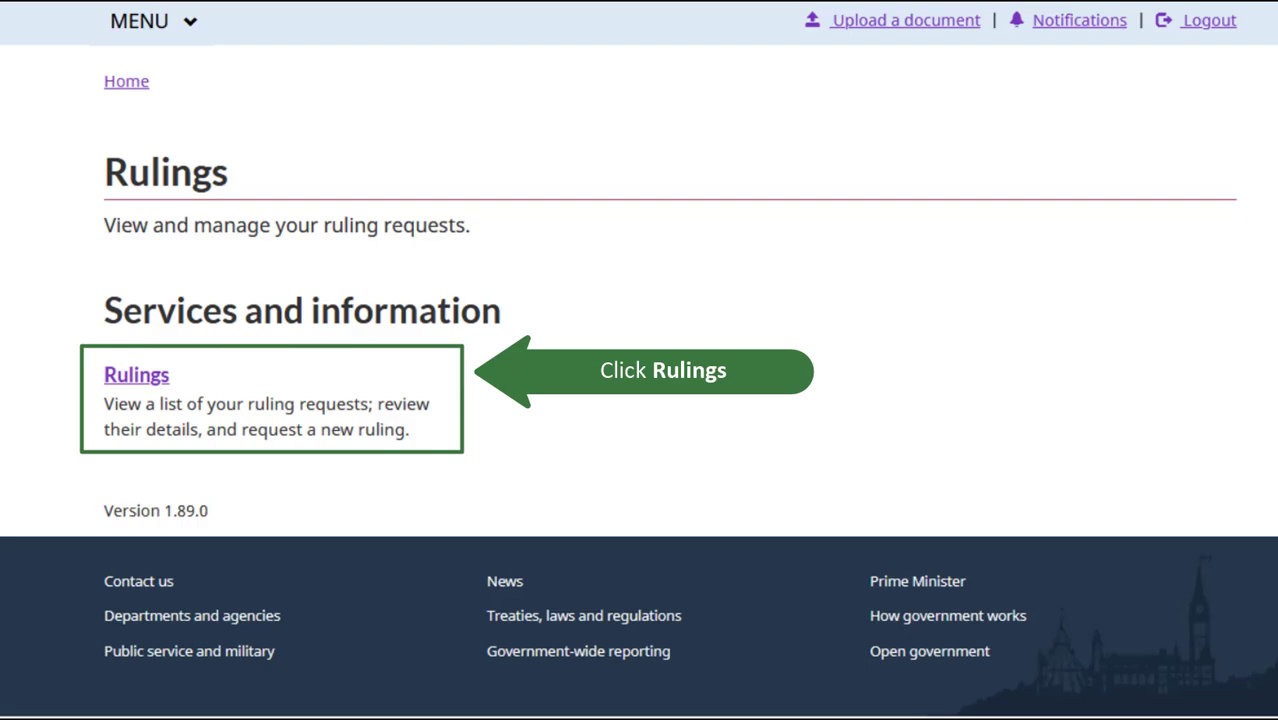
{"action": "left_click", "coordinate": [136, 374]}
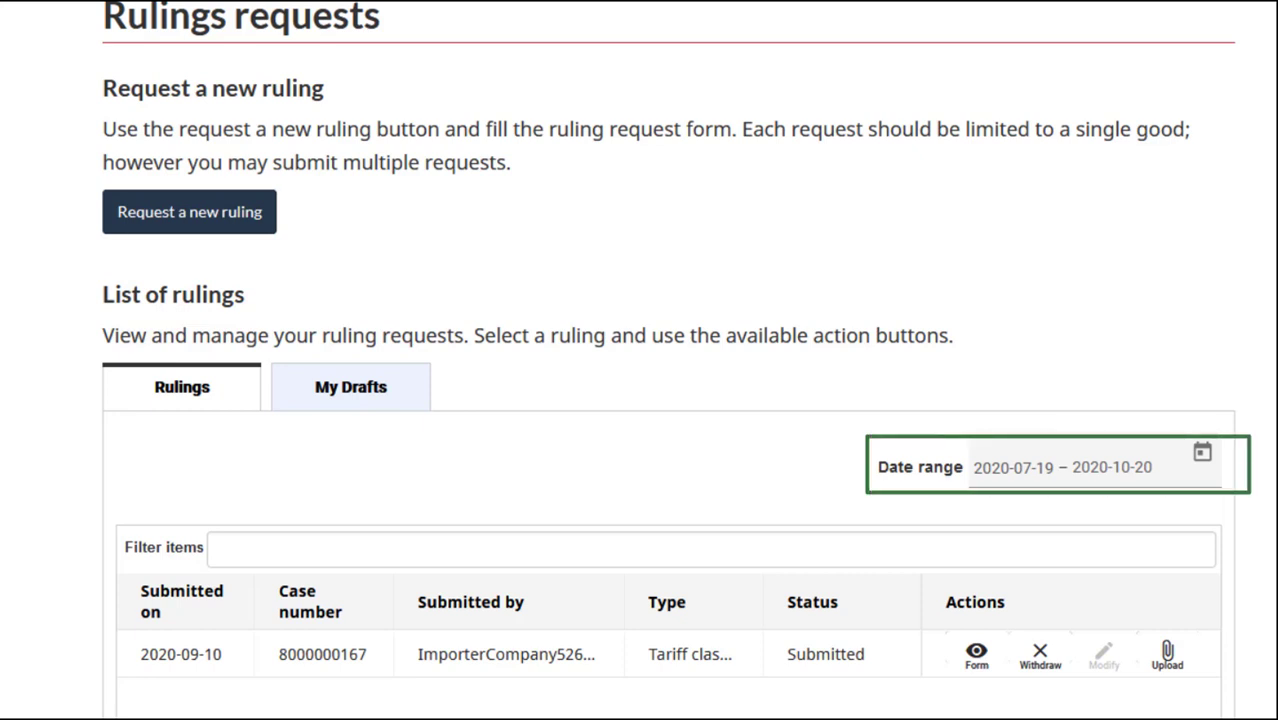
{"action": "left_click", "coordinate": [180, 602]}
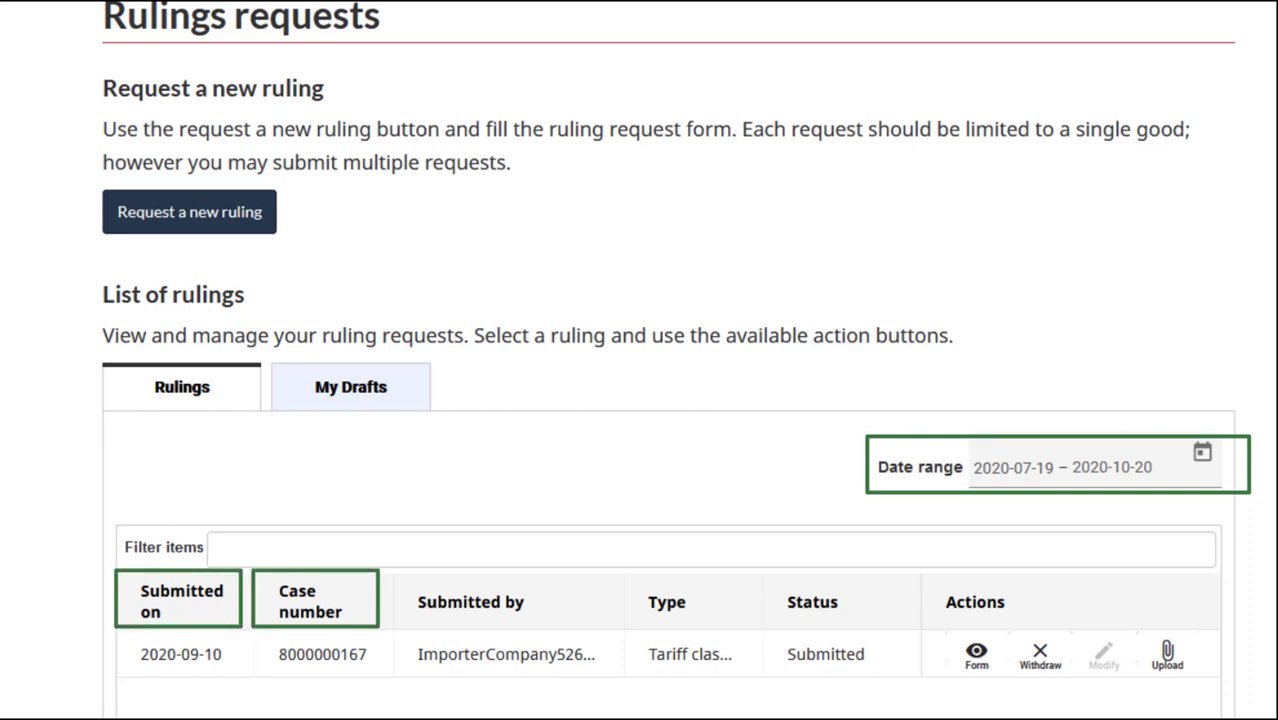
{"action": "left_click", "coordinate": [470, 602]}
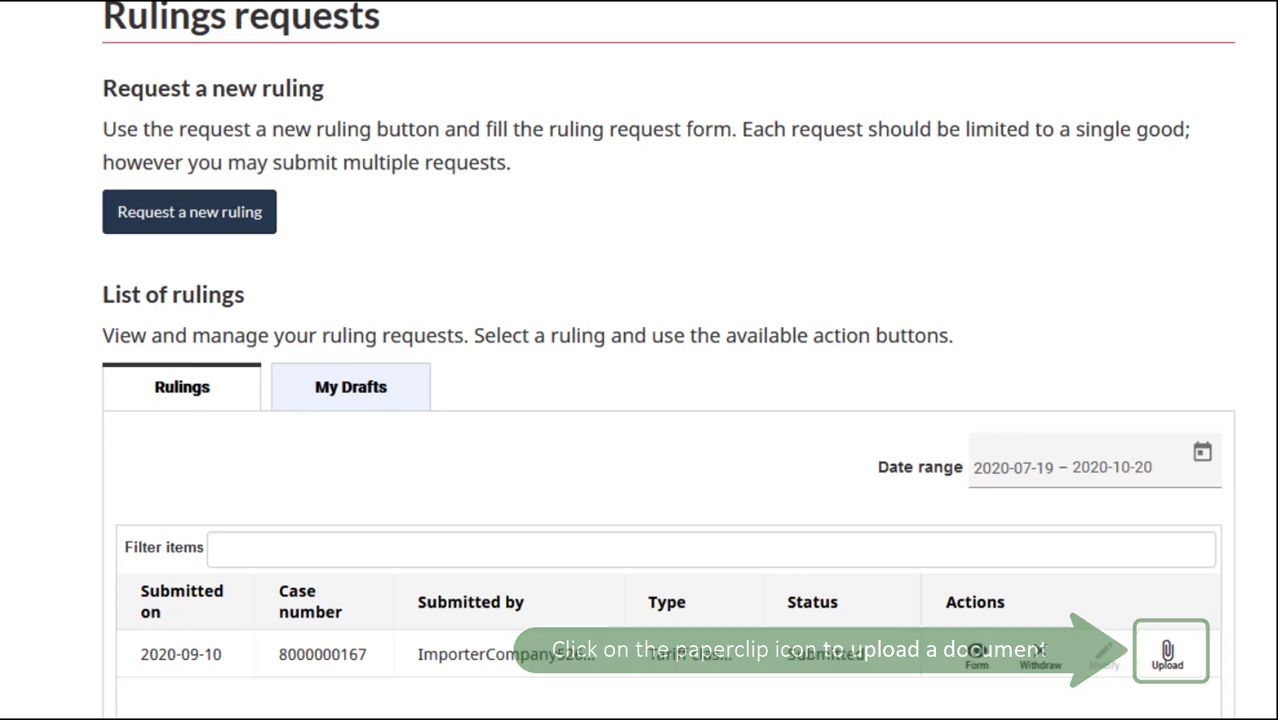
{"action": "left_click", "coordinate": [1190, 640]}
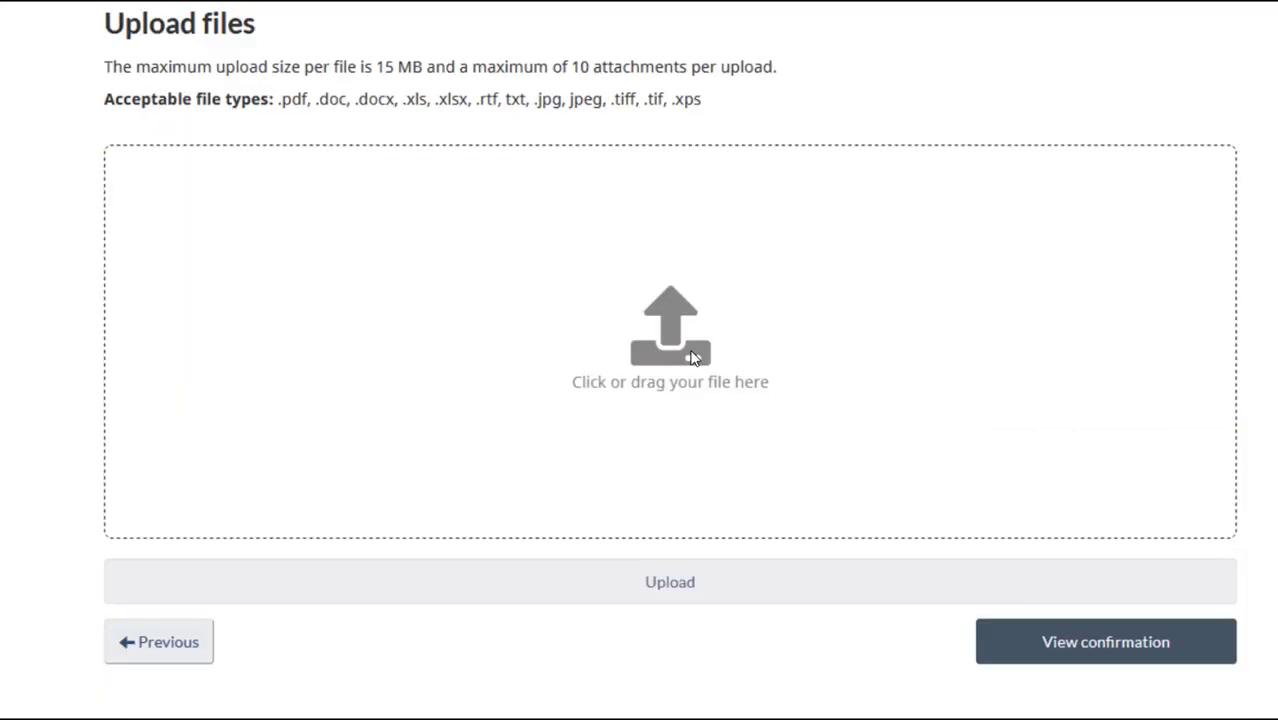